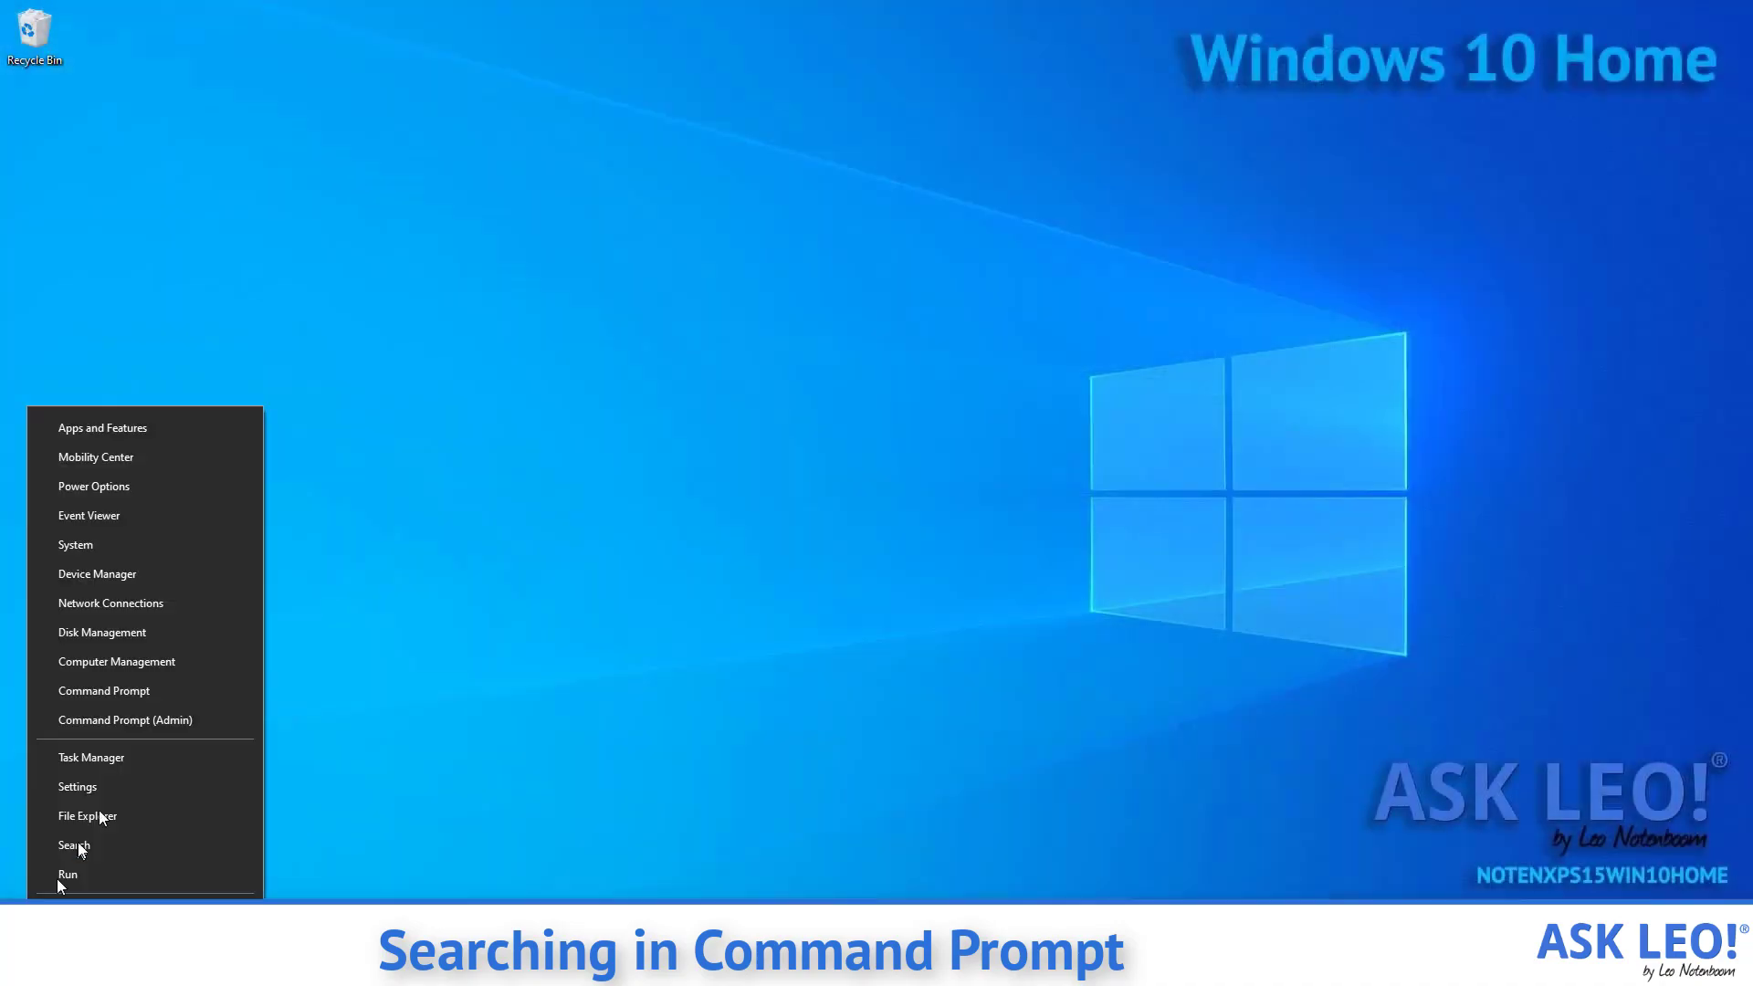
mouse_move(179, 725)
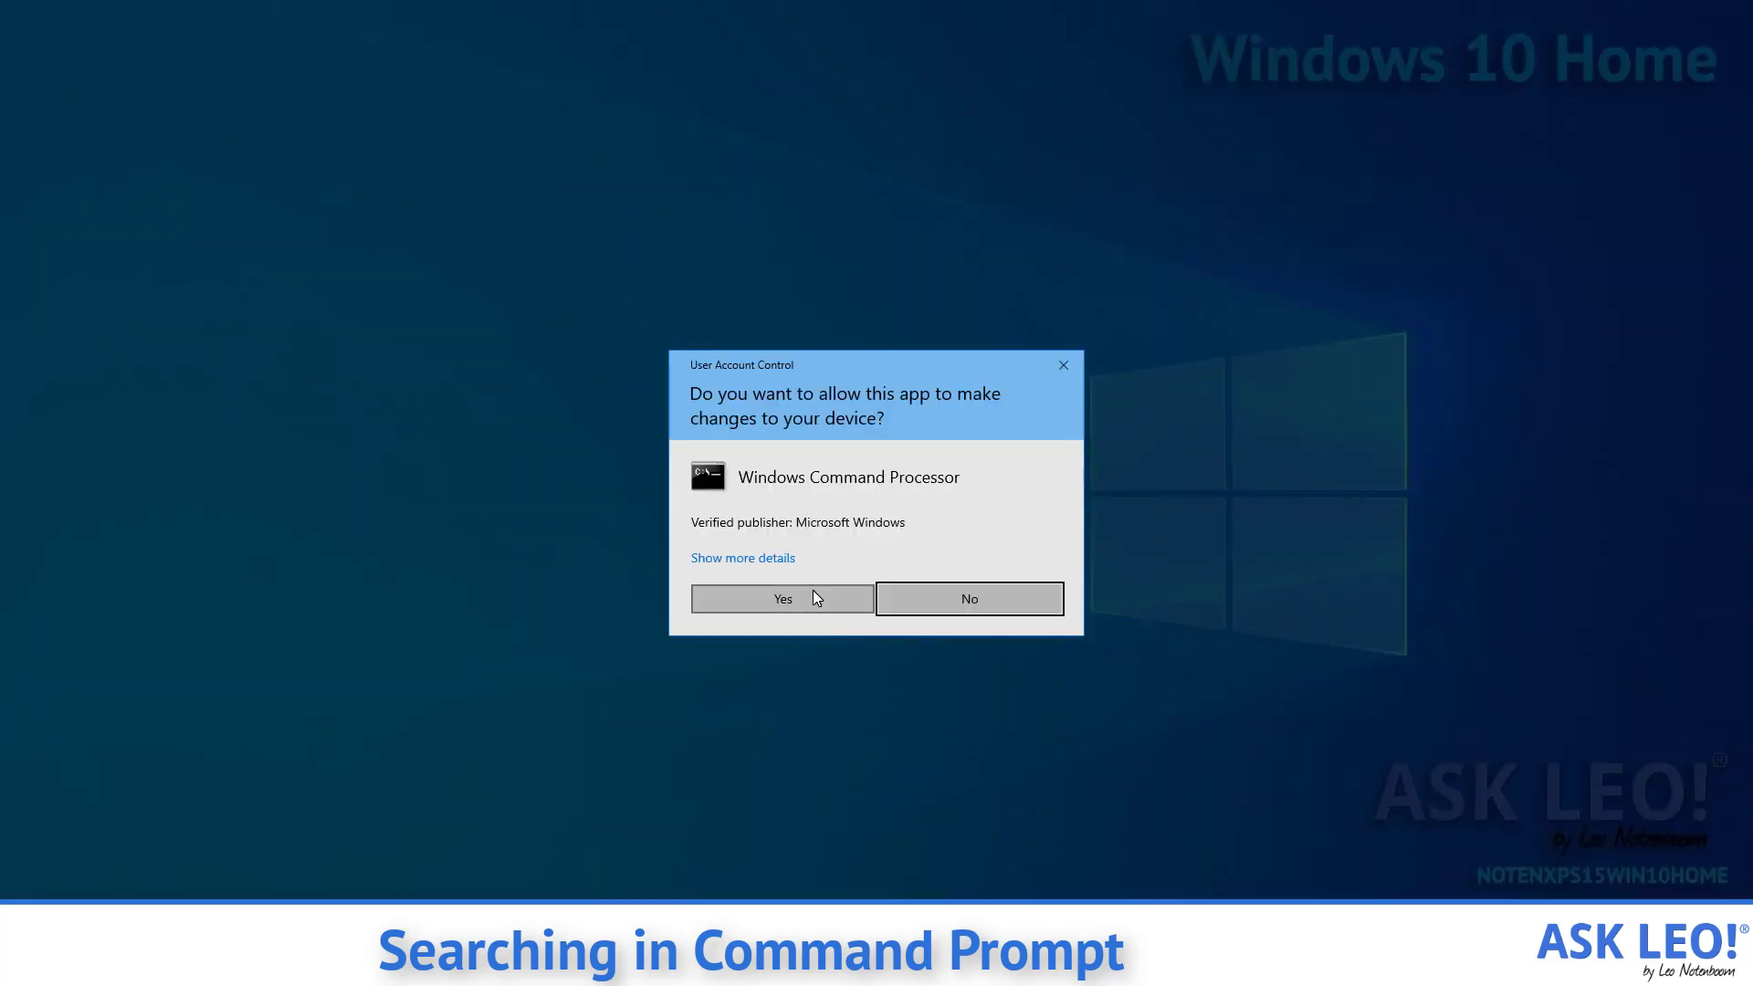
- Approve the User Account Control prompt so Command Prompt runs as administrator
click(781, 599)
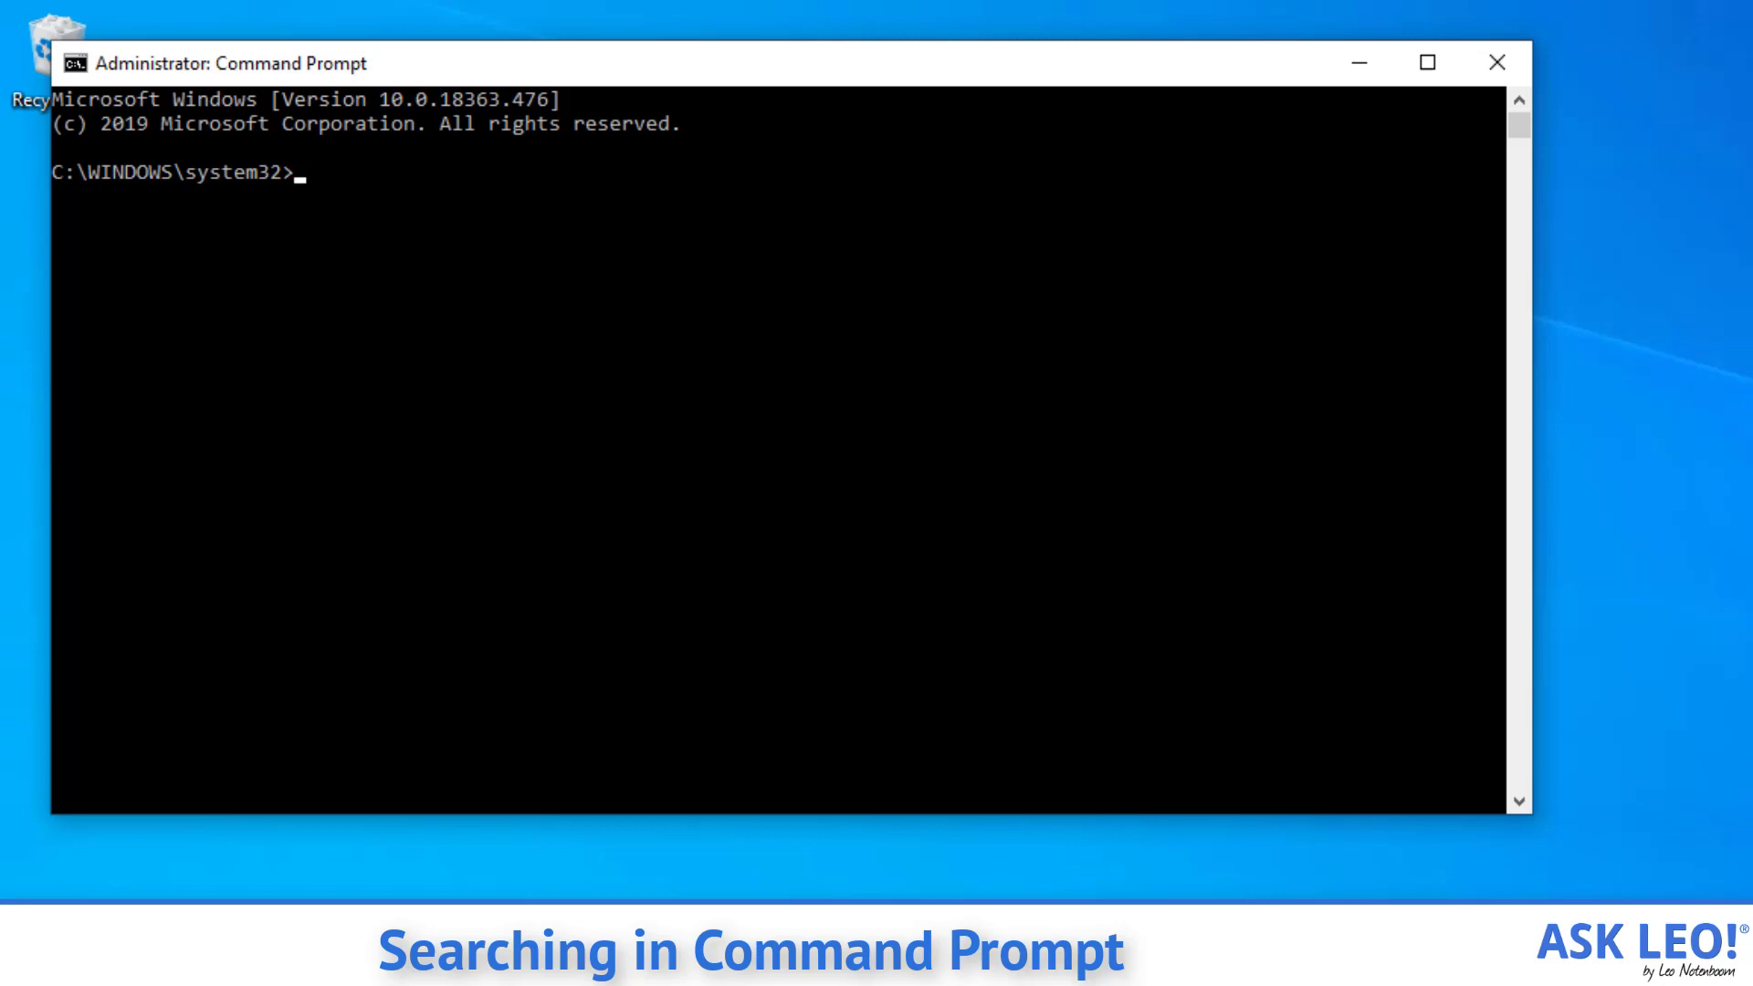
- Change the working directory to the root of C: with cd \
text(cd \)
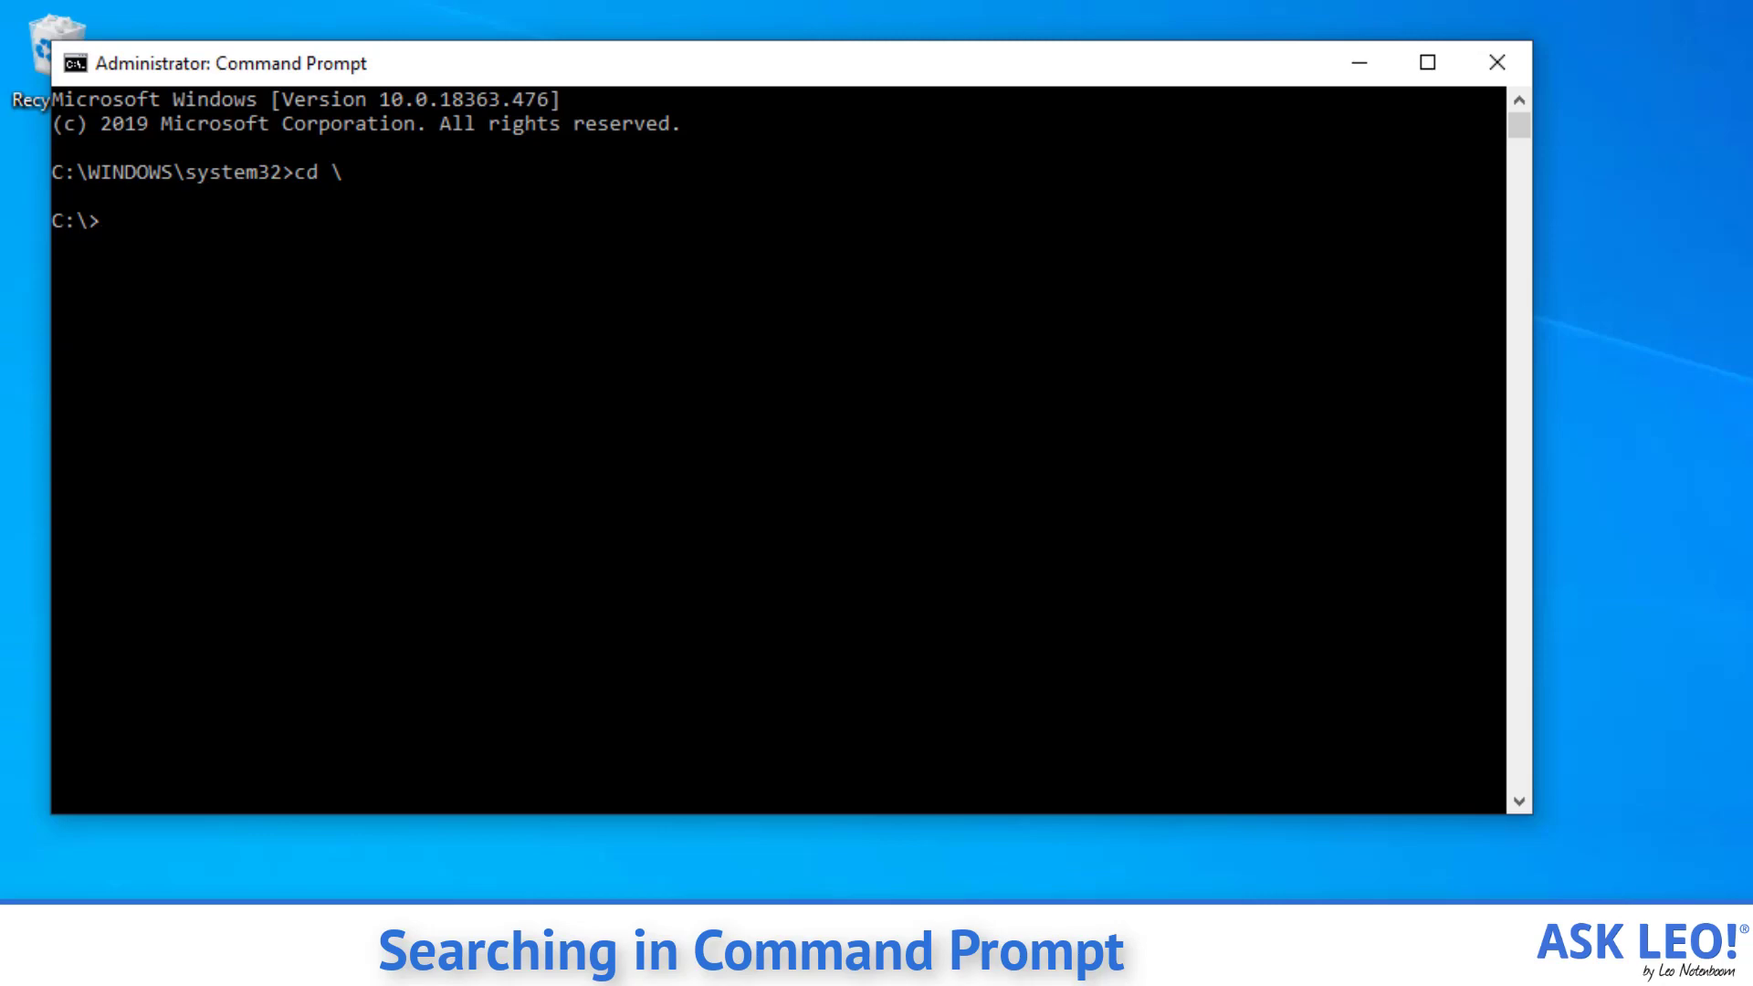
- Run dir *.pdf /s to search every subfolder of C: for PDF files
text(dir *)
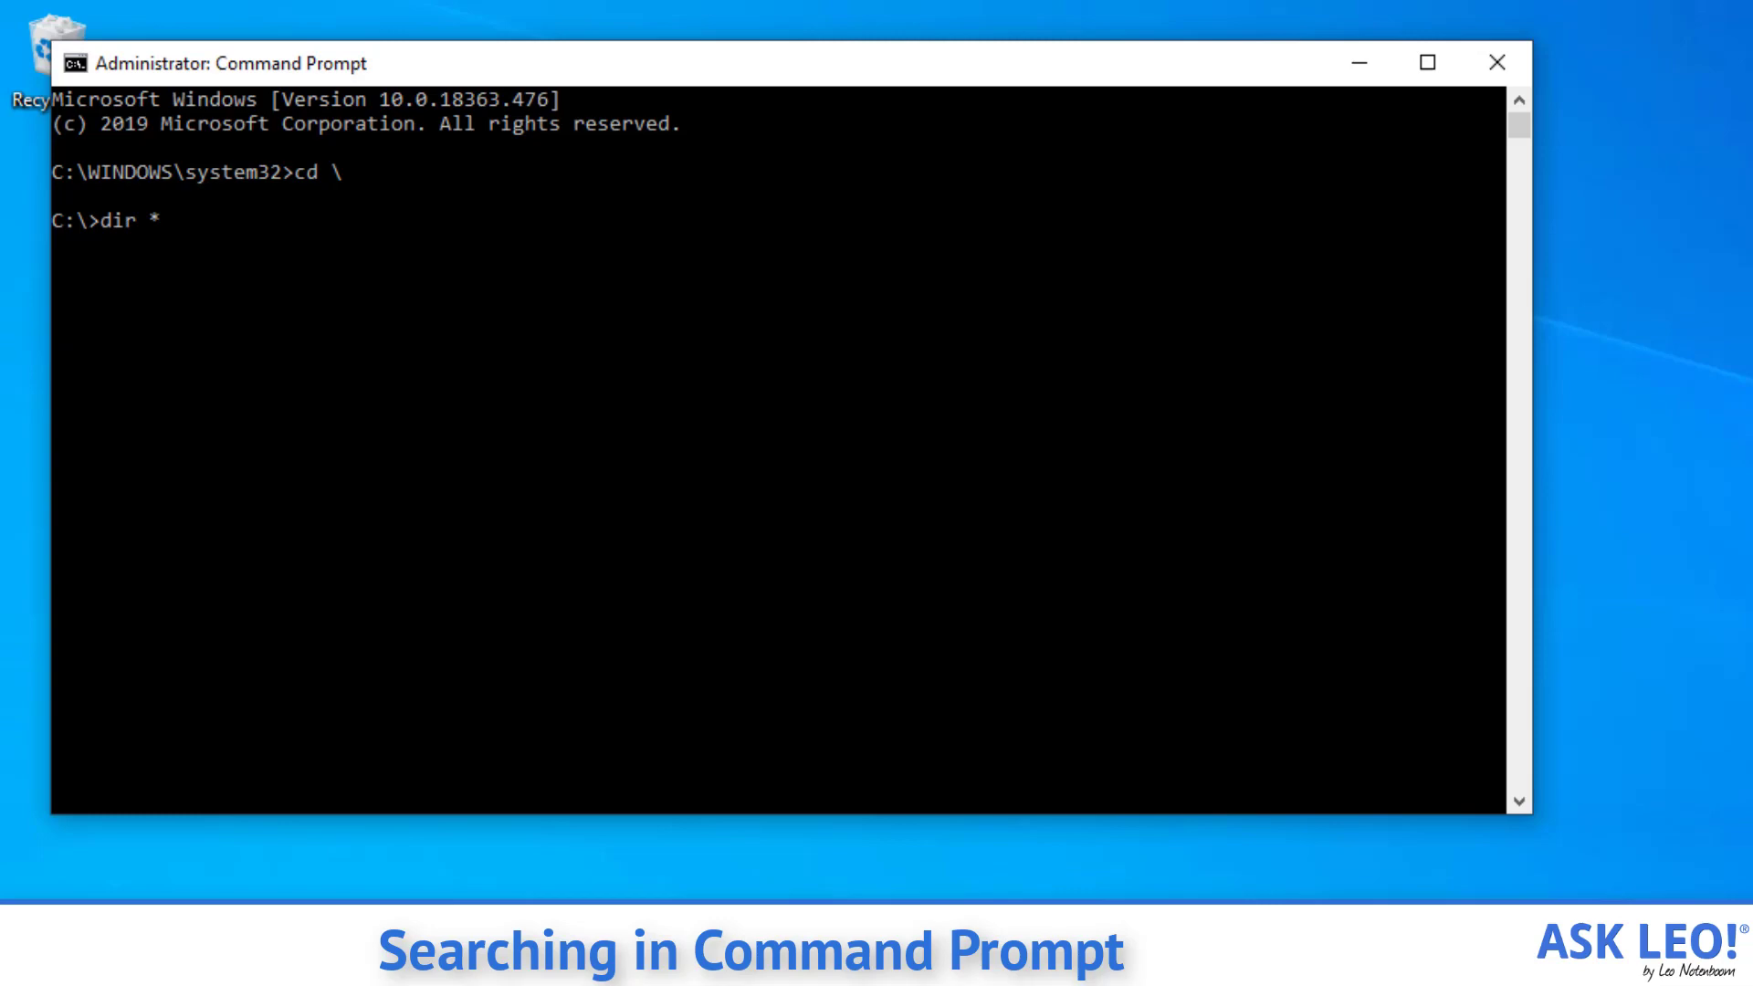
text(.pdf)
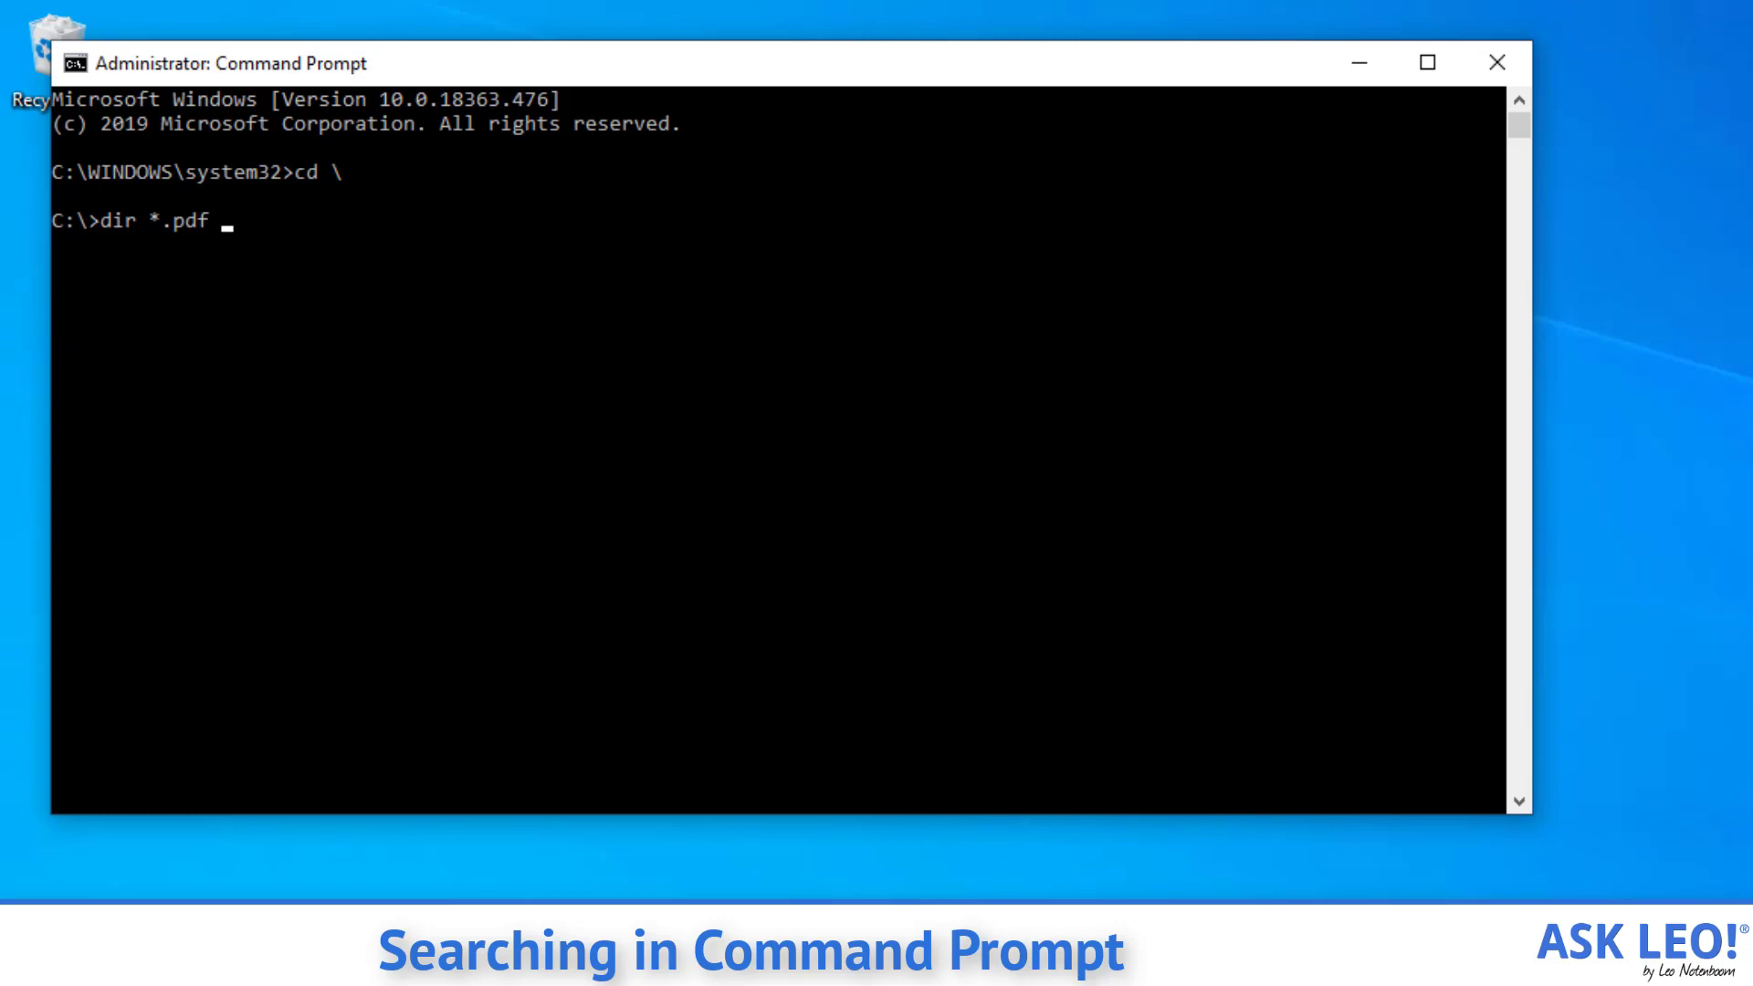
text(/s)
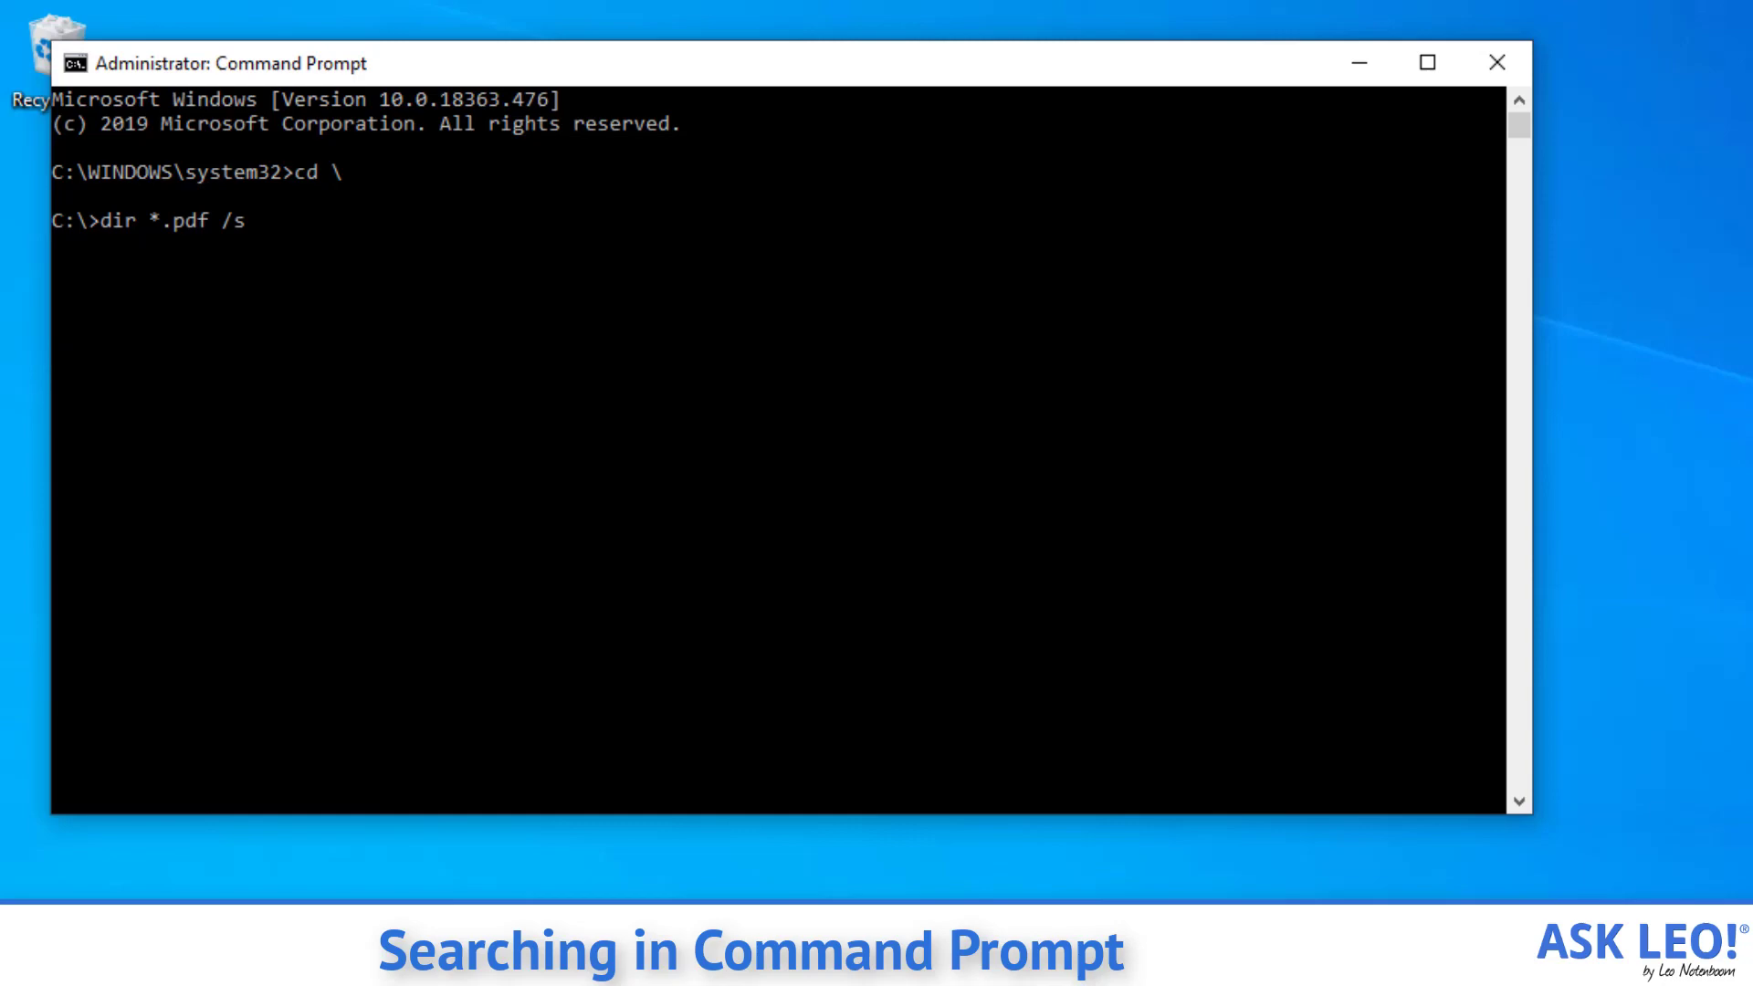
key(Return)
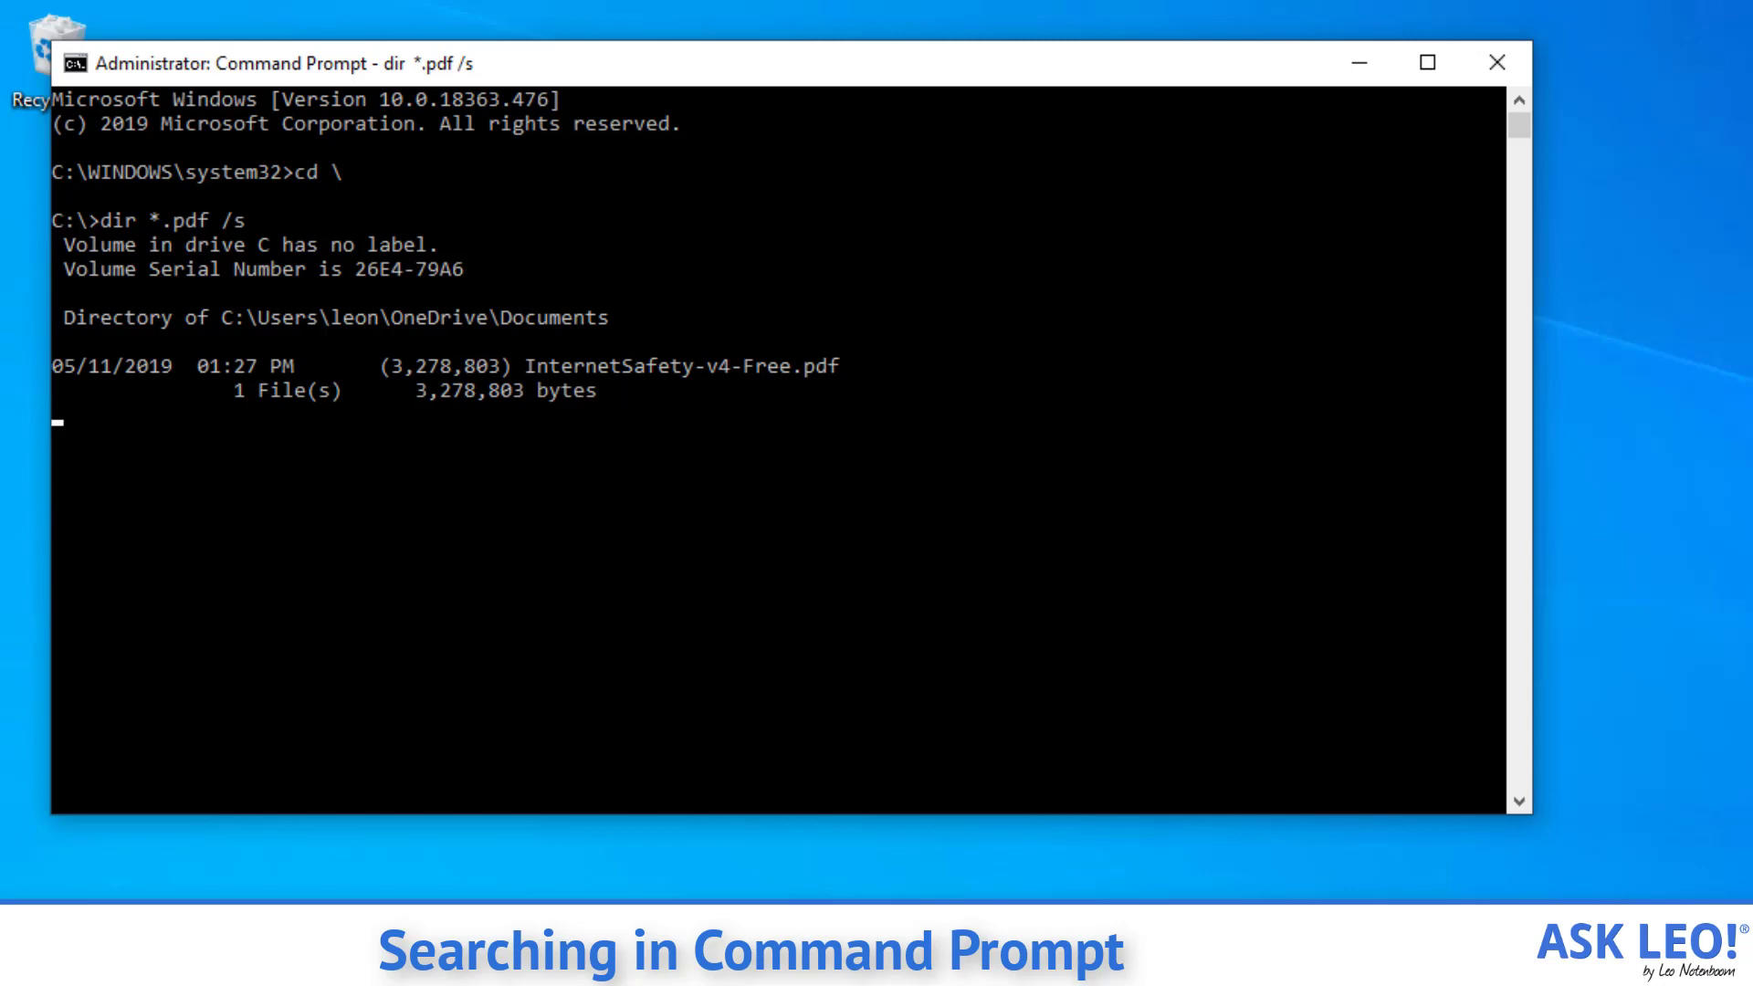
- Let the search finish, showing InternetSafety-v4-Free.pdf in Documents with file totals
key(Return)
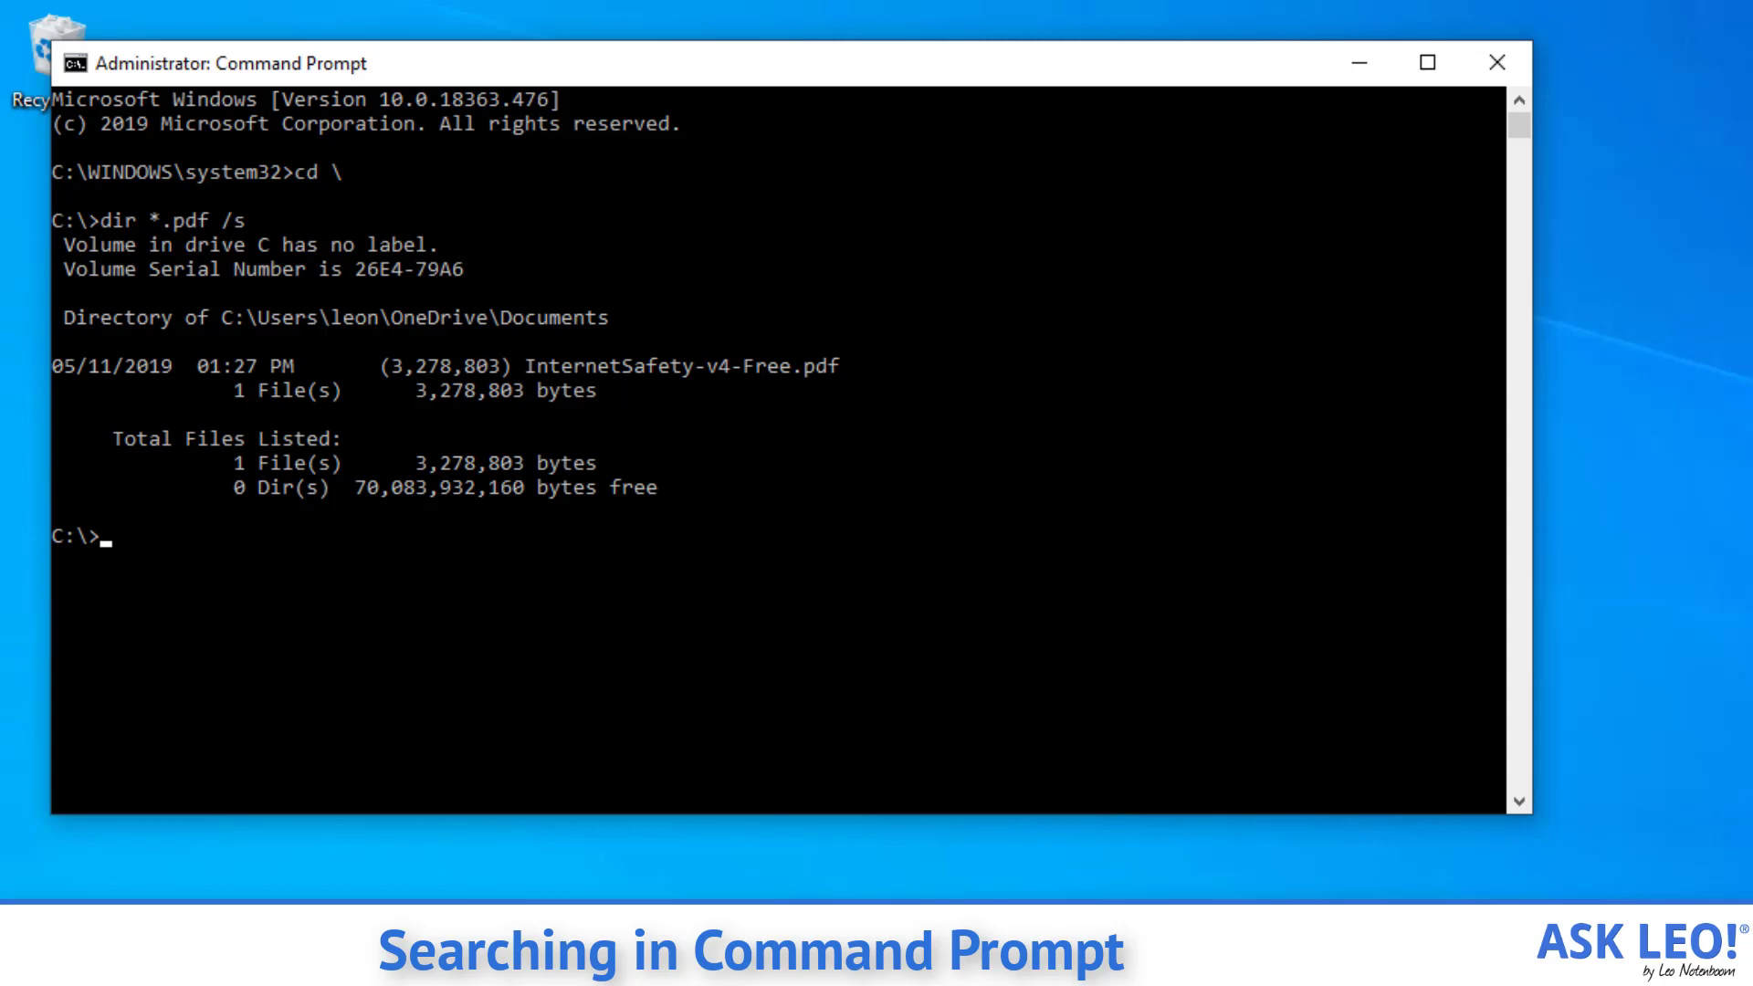
- Run dir *.pdf /s/b to list only the full path of InternetSafety-v4-Free.pdf
text(dir *.pdf /s)
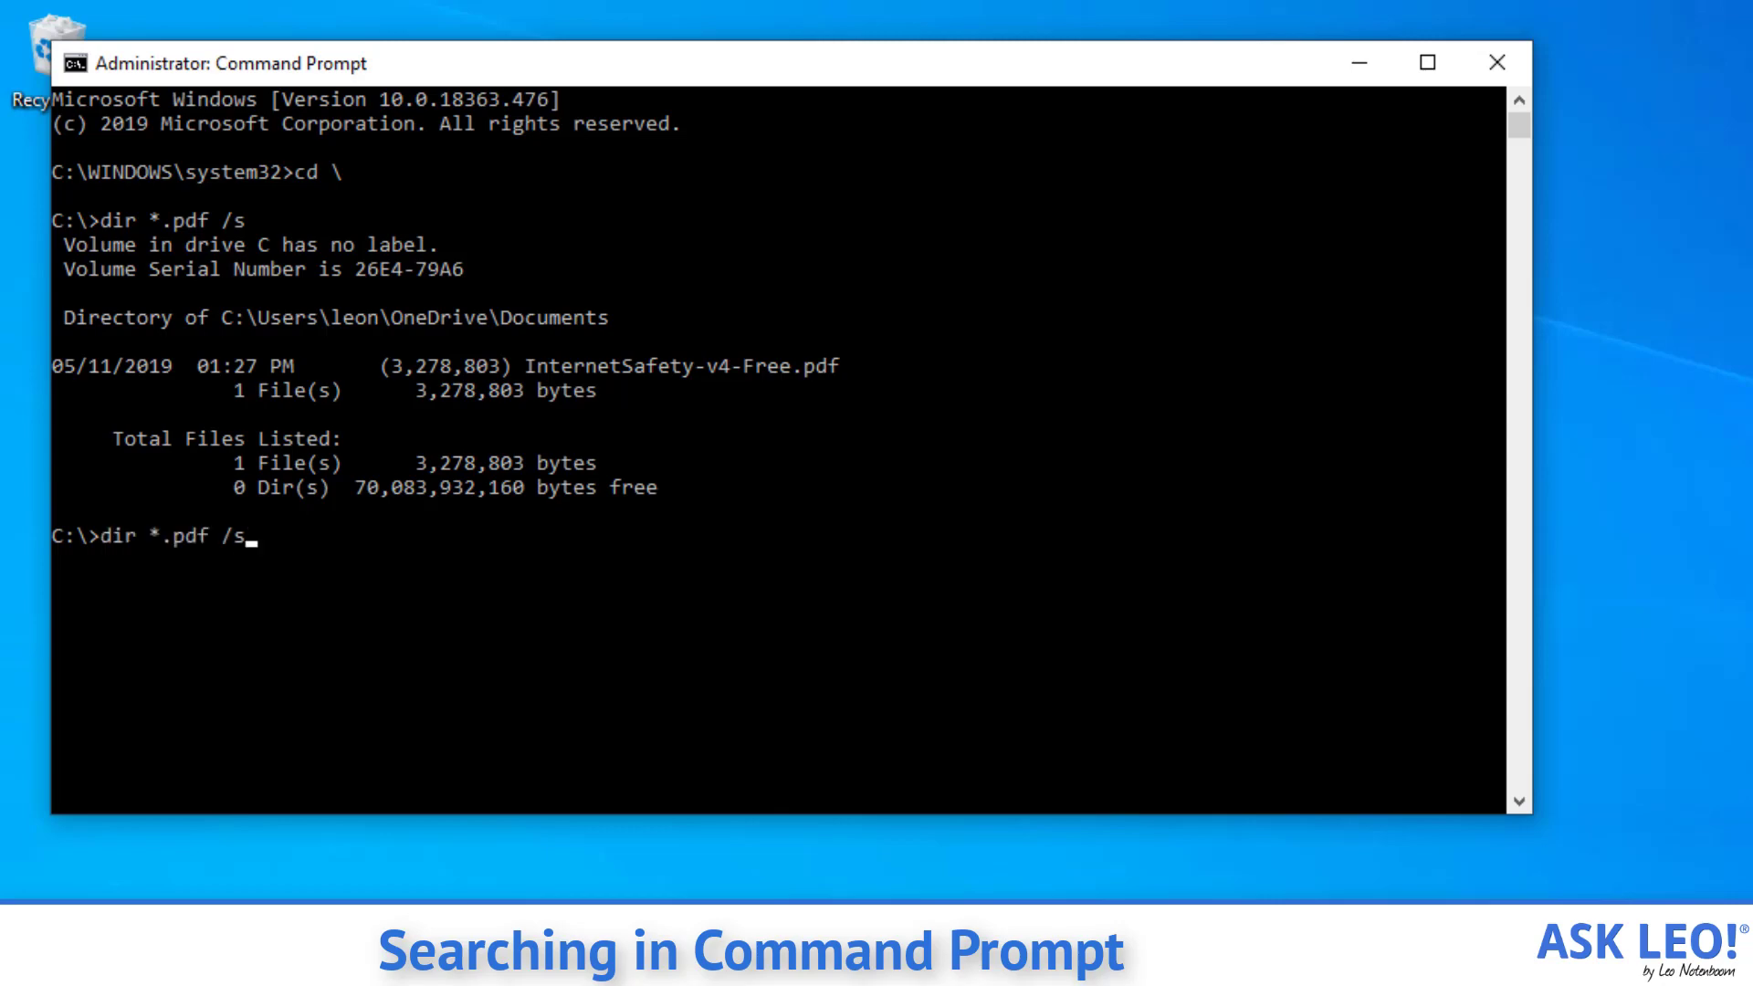
text(/b)
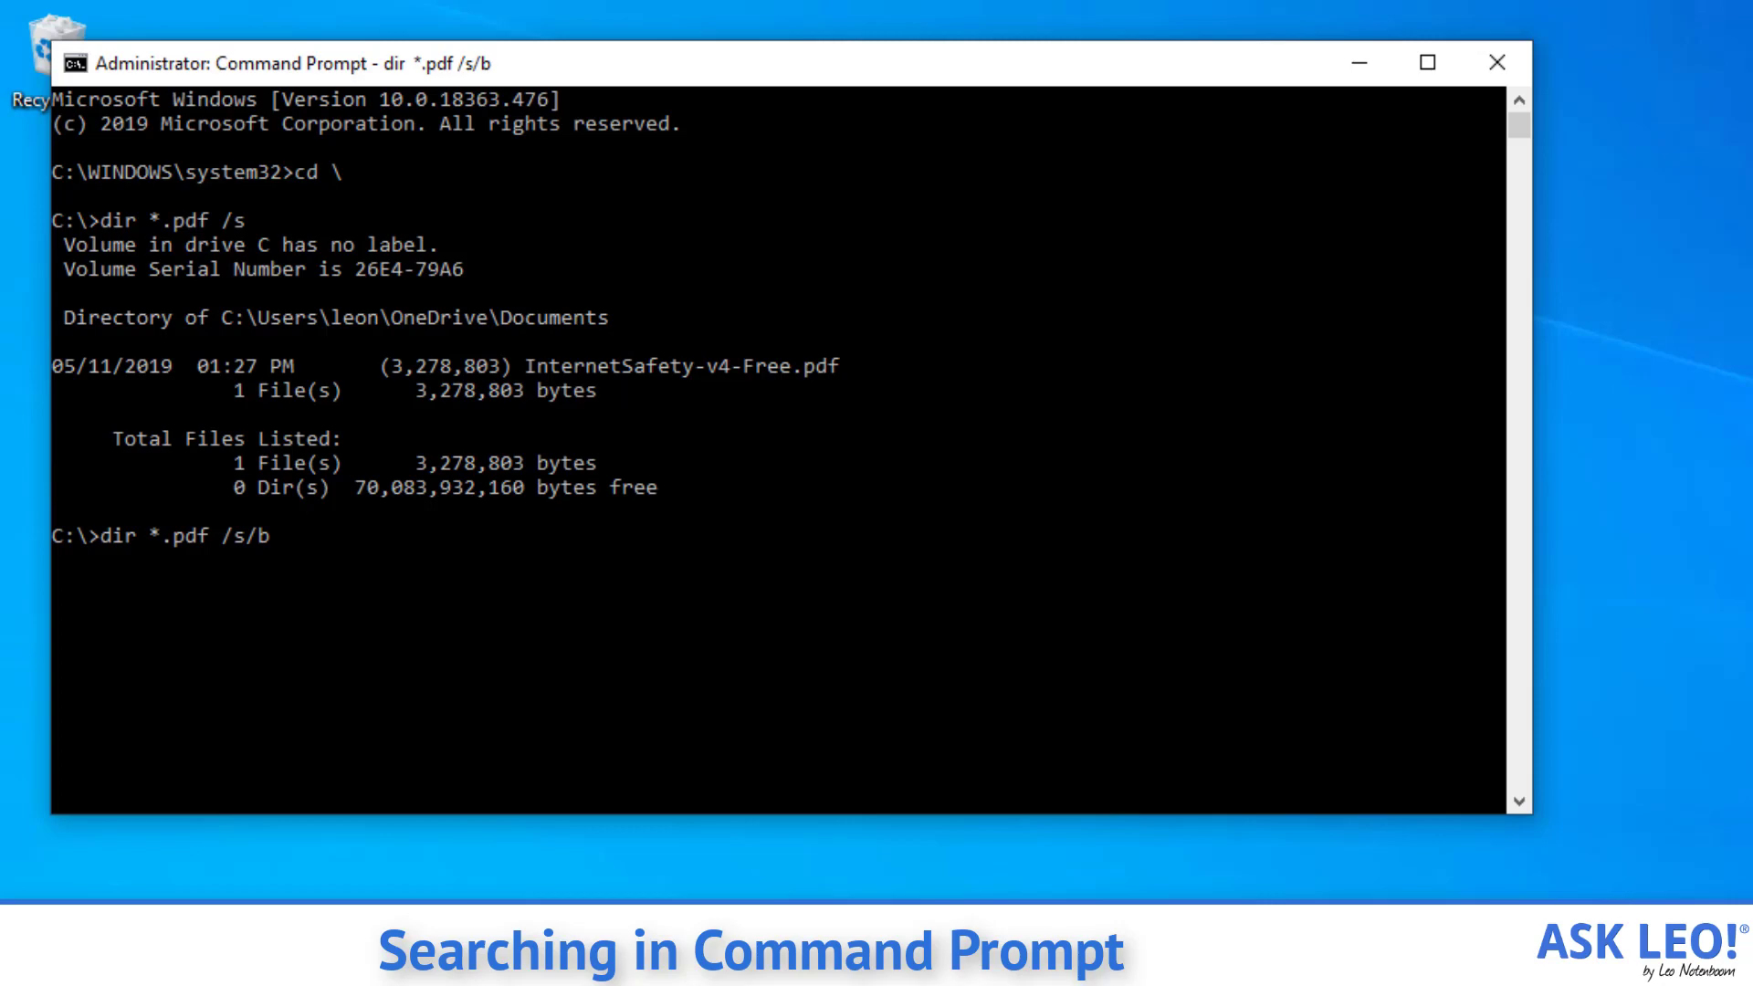
key(Return)
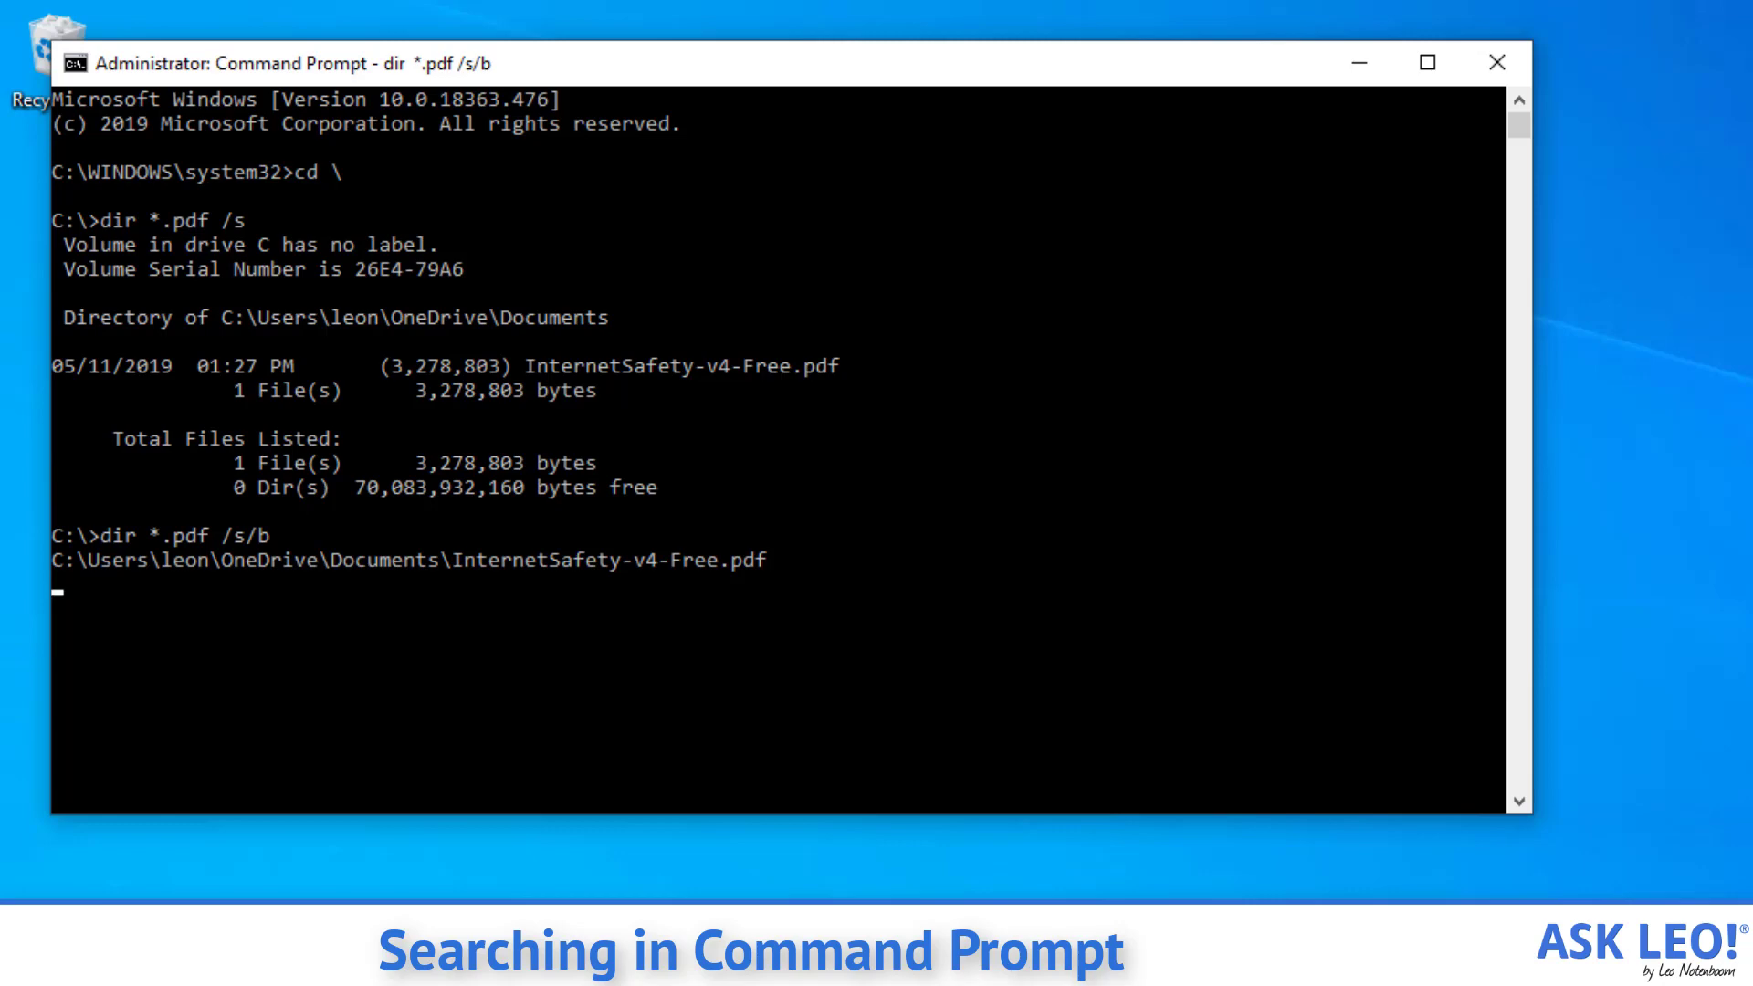
key(Return)
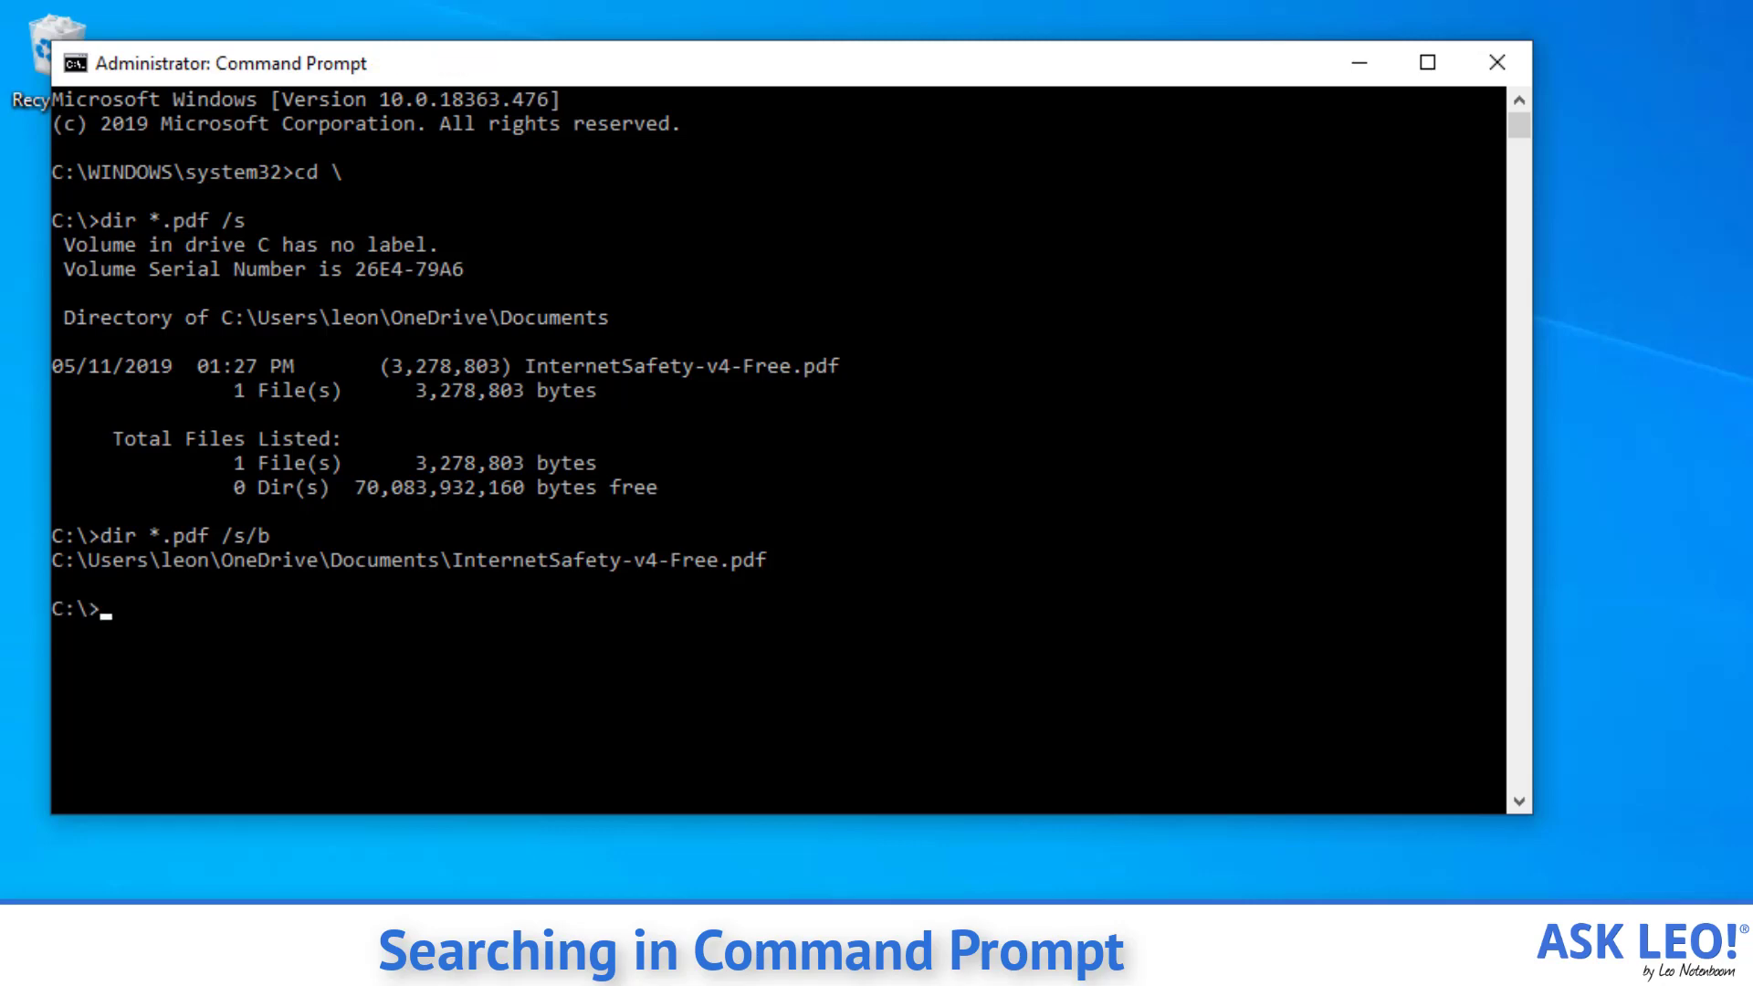